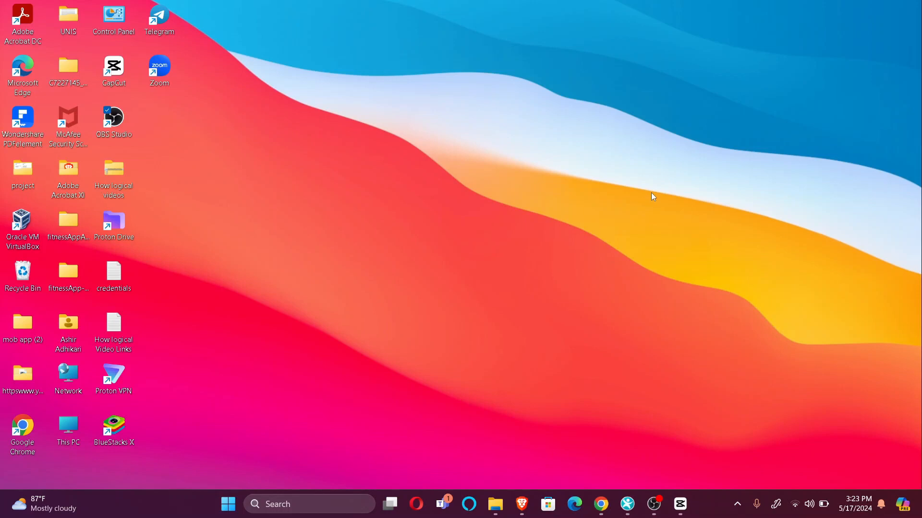
mouse_move(666, 231)
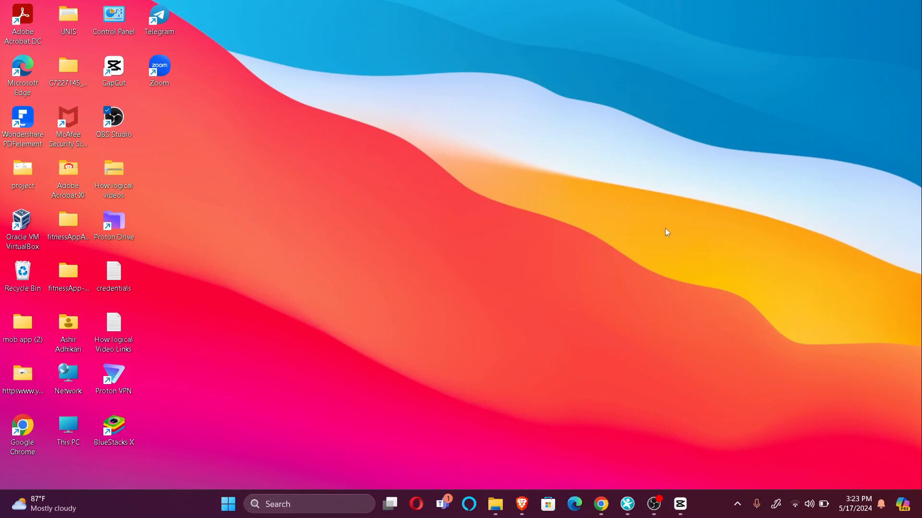
mouse_move(662, 231)
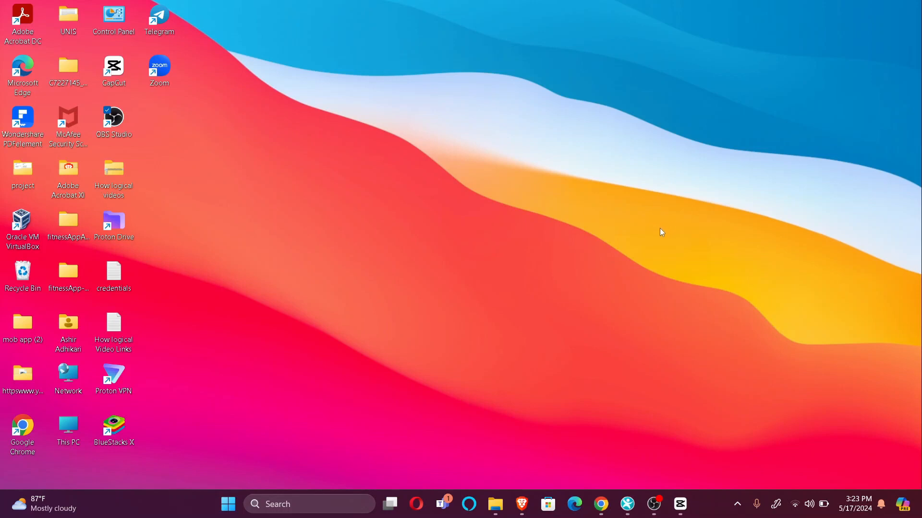
mouse_move(657, 231)
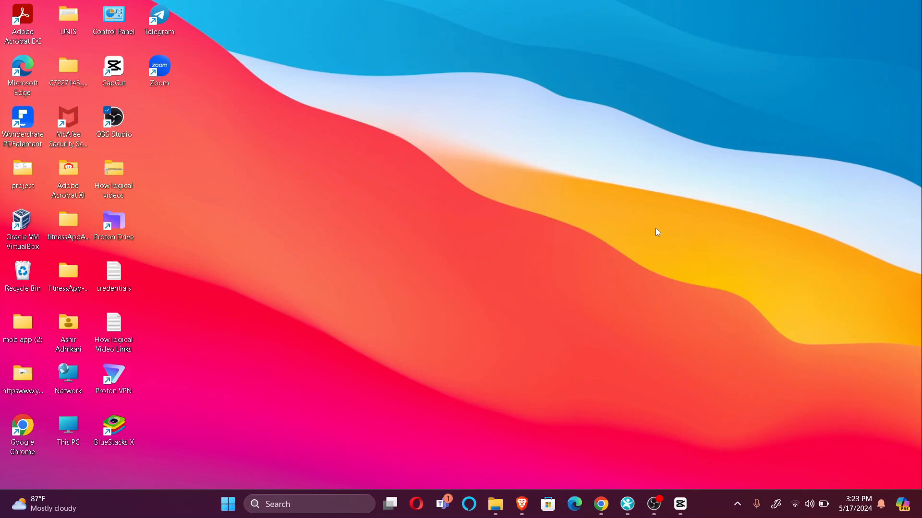
mouse_move(618, 388)
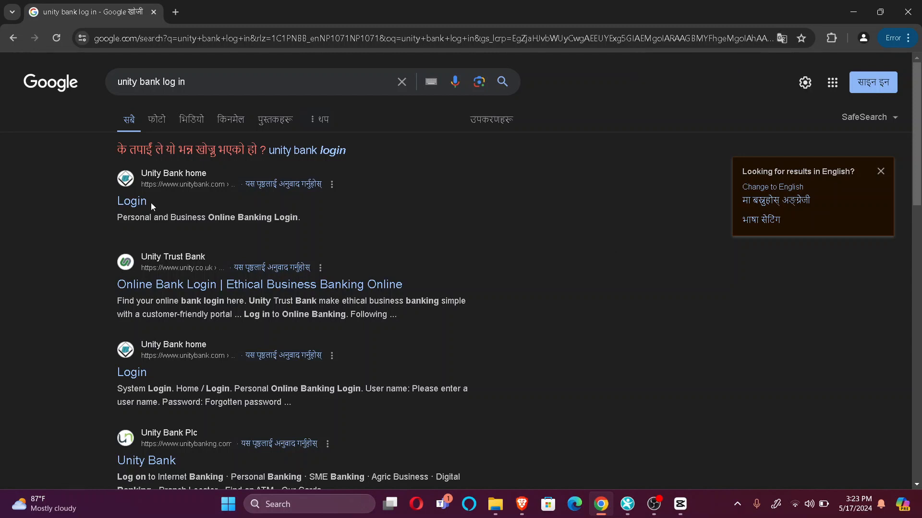
Open the first Unity Bank home 'Login' search result for 'unity bank log in'.
left_click(131, 202)
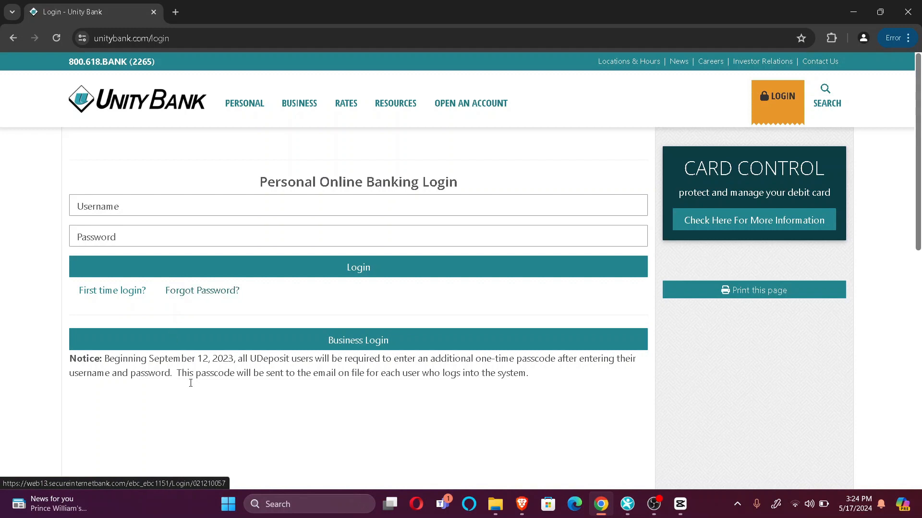
mouse_move(386, 267)
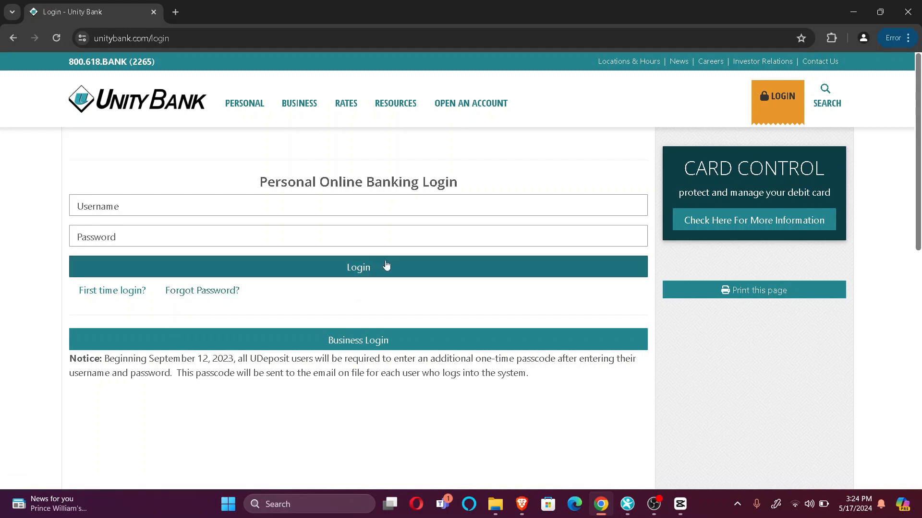
mouse_move(754, 387)
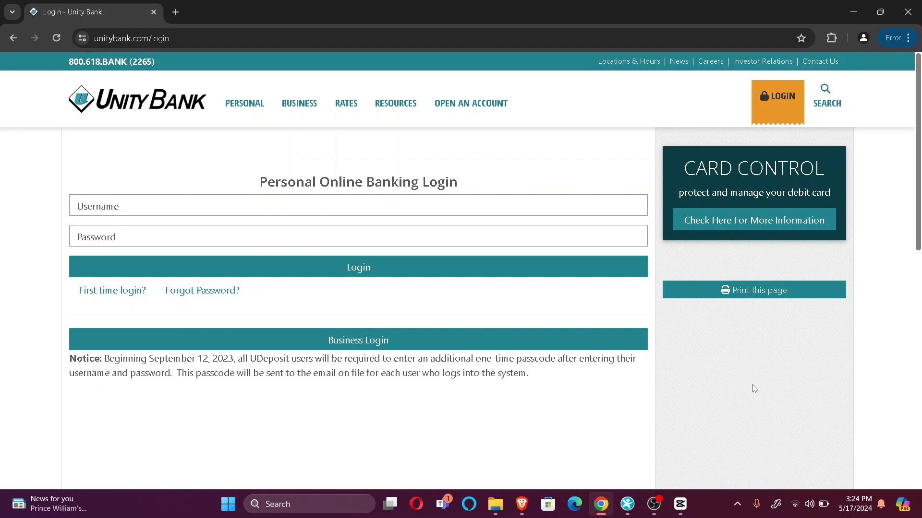